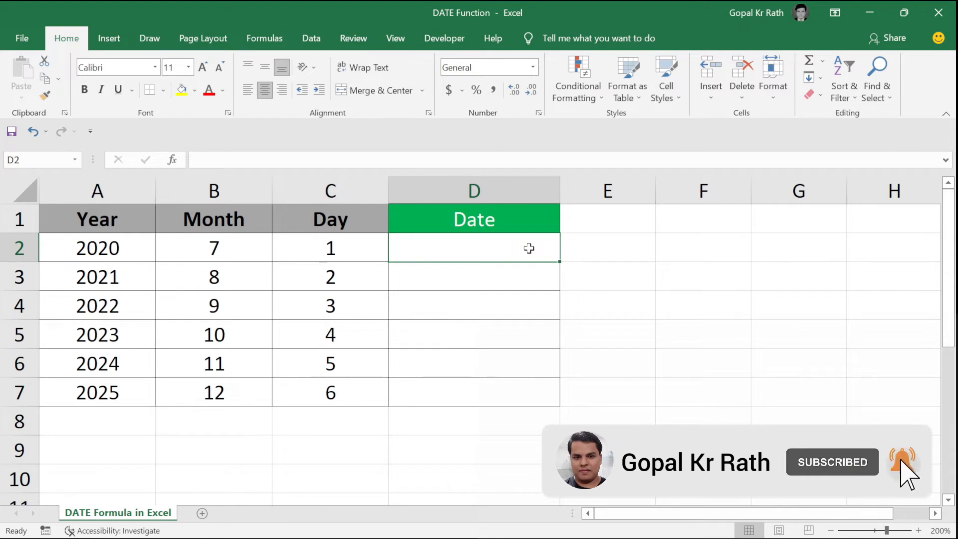
# - Start a DATE formula in D2 with hard-coded year 2020 and month 7, then drop the literals
pyautogui.moveTo(96, 218); pyautogui.dragTo(331, 393)
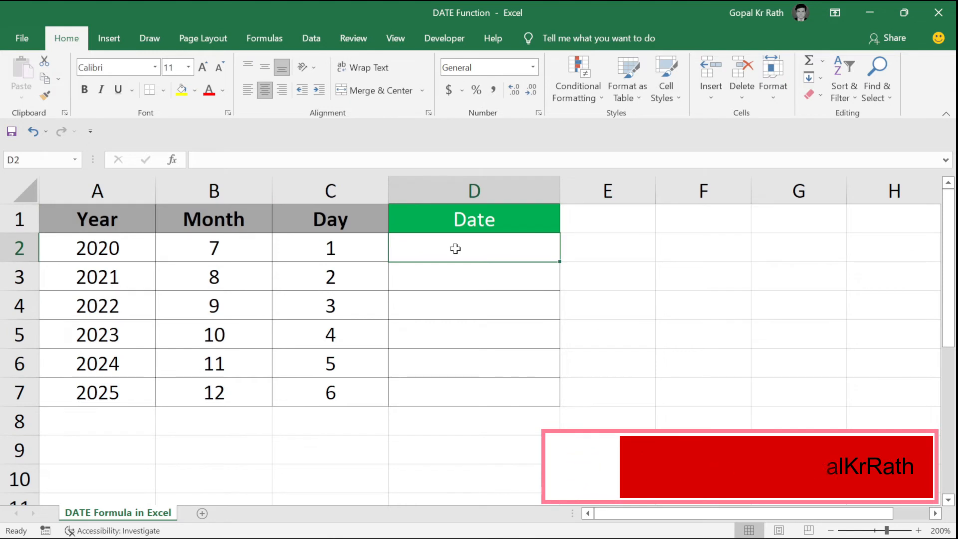
pyautogui.write('=DATE(')
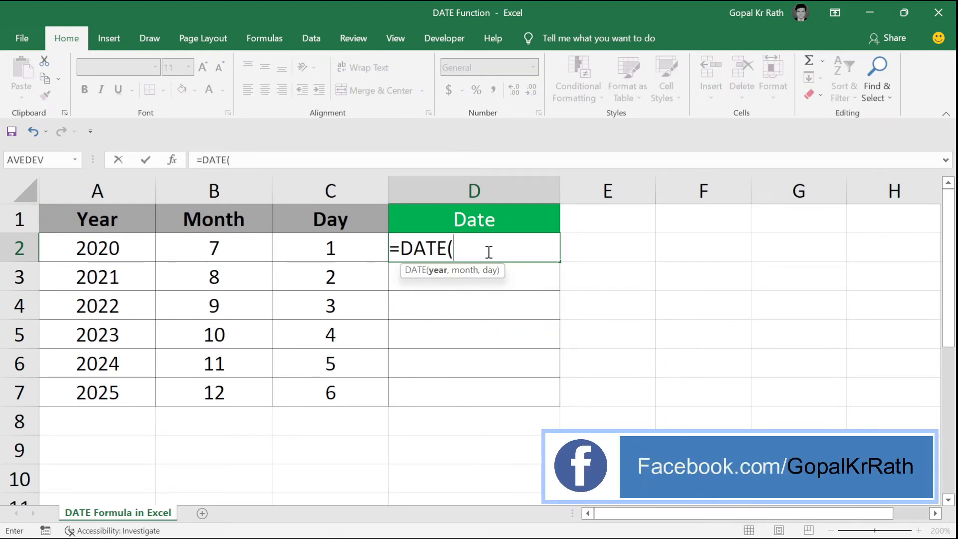
pyautogui.write('2020')
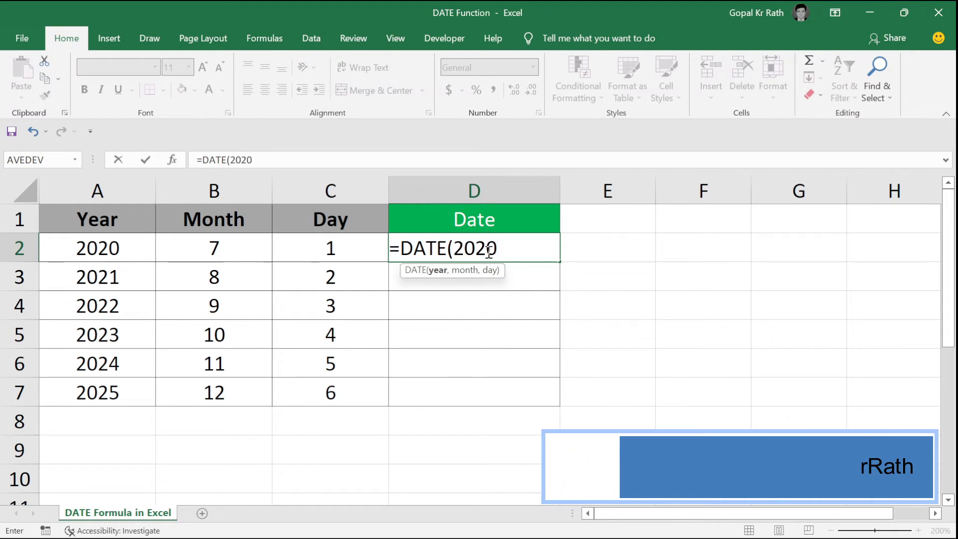
pyautogui.write(',7,')
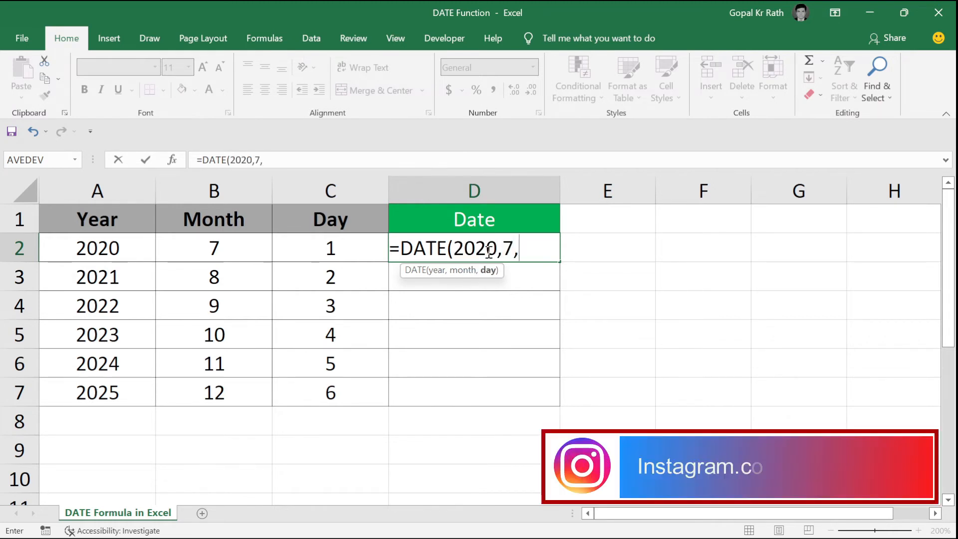
pyautogui.press('Enter')
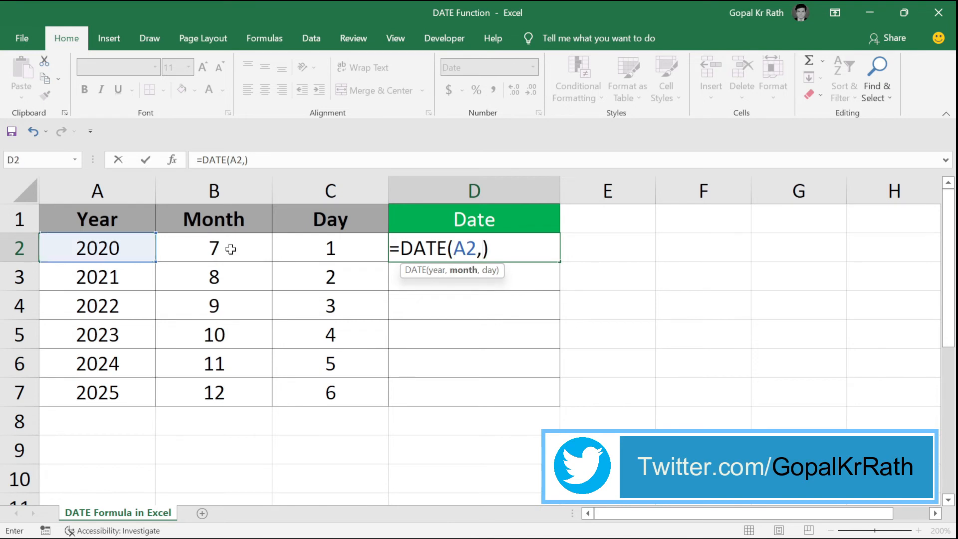
# - Commit =DATE(A2,B2,C2) in D2 so rows 2–7 show dates from their Year, Month and Day
pyautogui.write('B2,C2')
pyautogui.press('Enter')
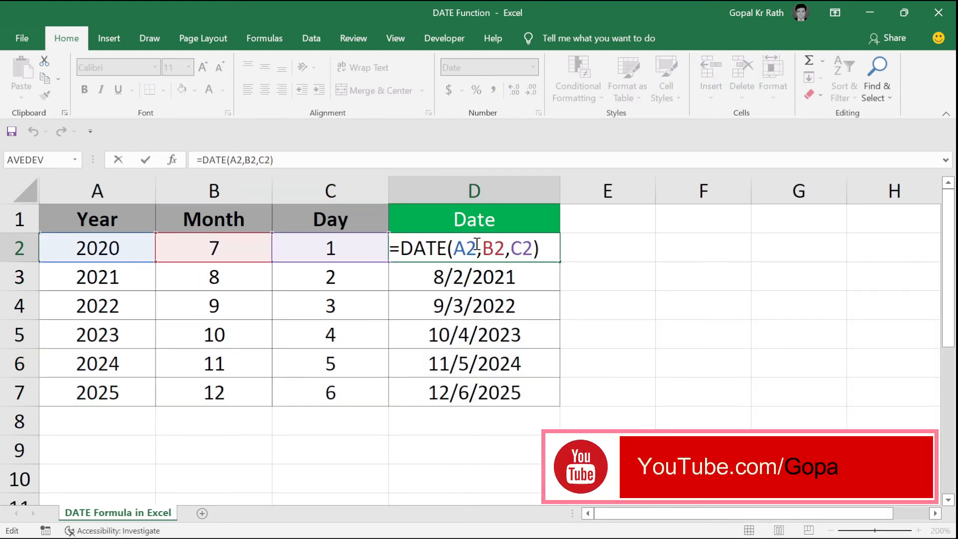
# - Change D2 to =DATE(A2+5,B2+15,C2+45) giving 11/15/2026, and fill it down through D7
pyautogui.write('+5')
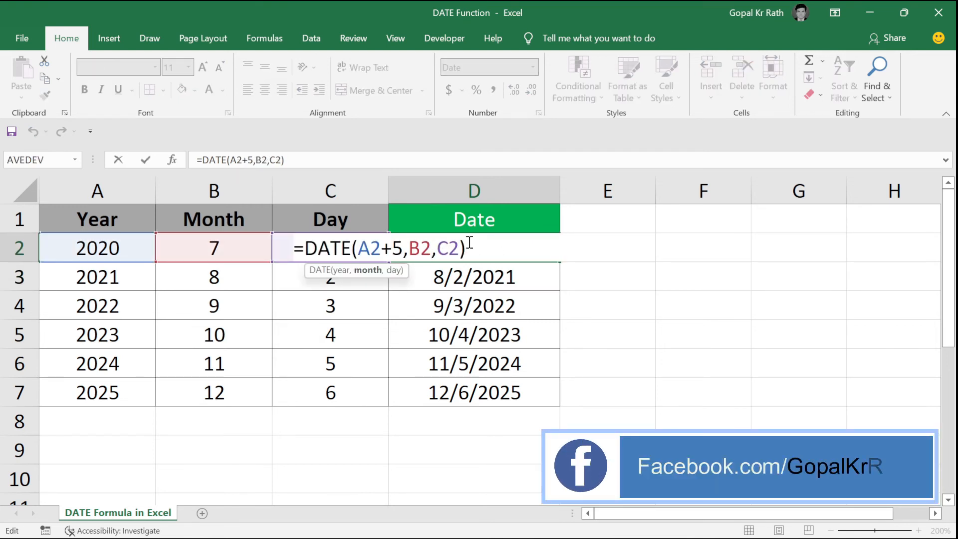
pyautogui.write('+15')
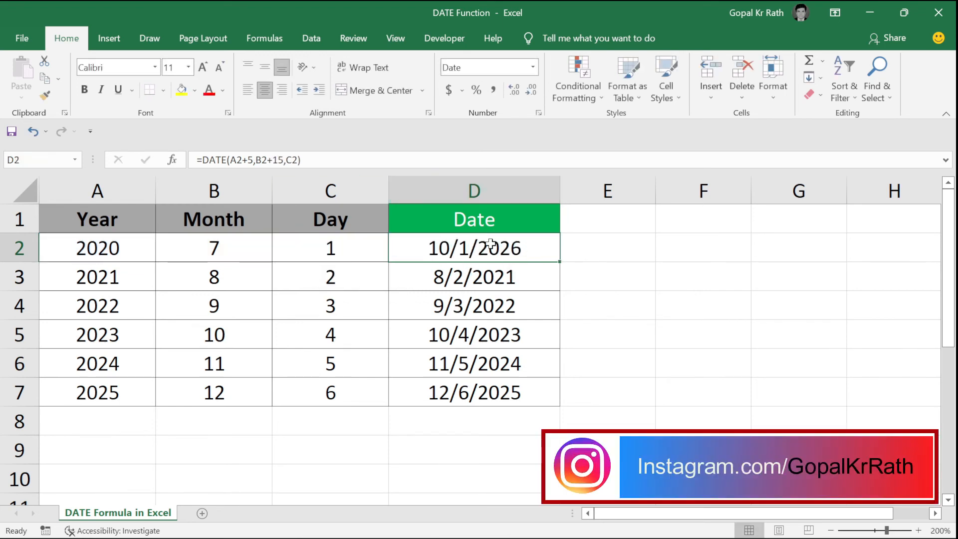
pyautogui.write('+')
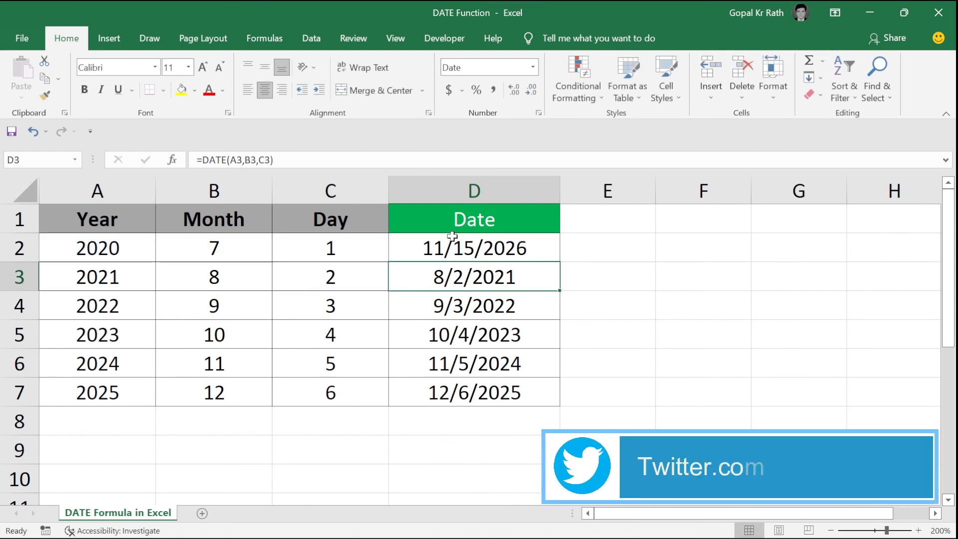
pyautogui.click(474, 248)
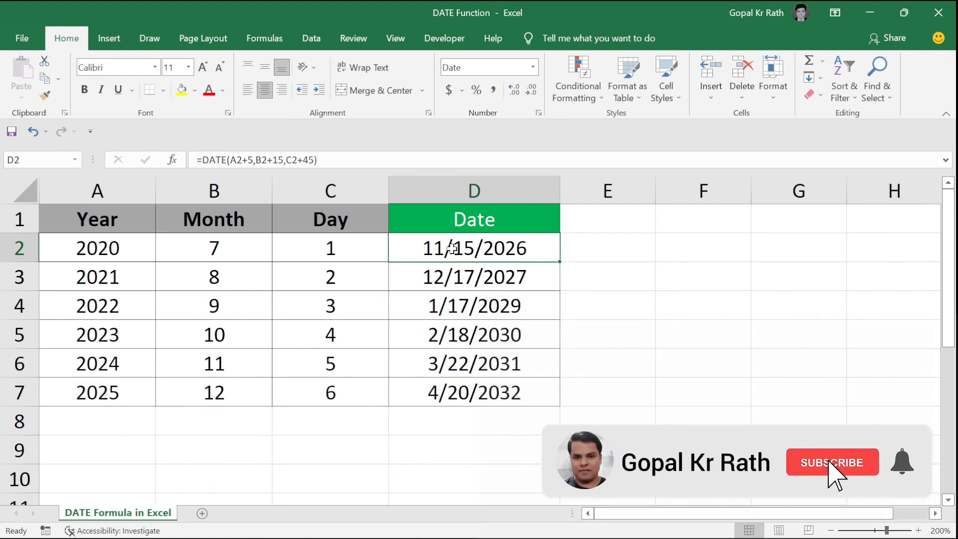
pyautogui.click(833, 462)
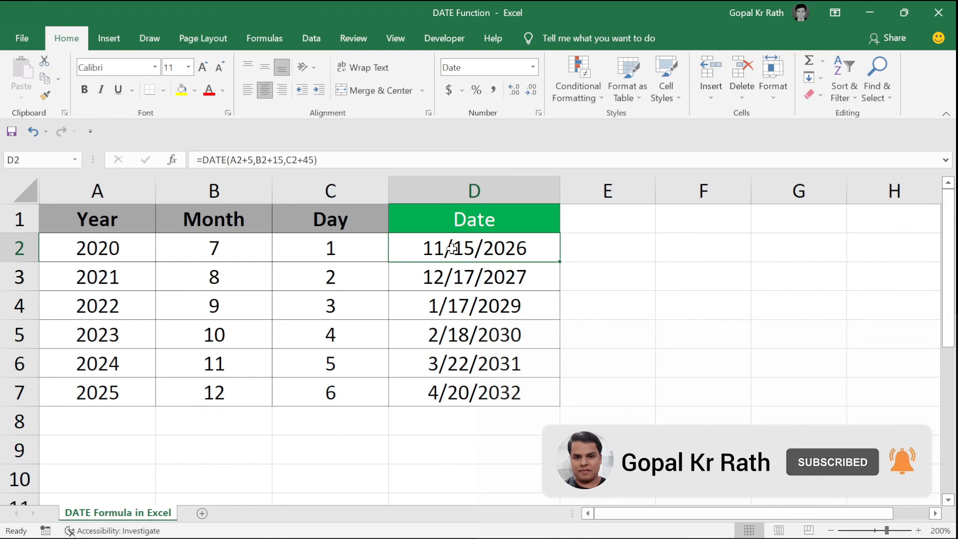